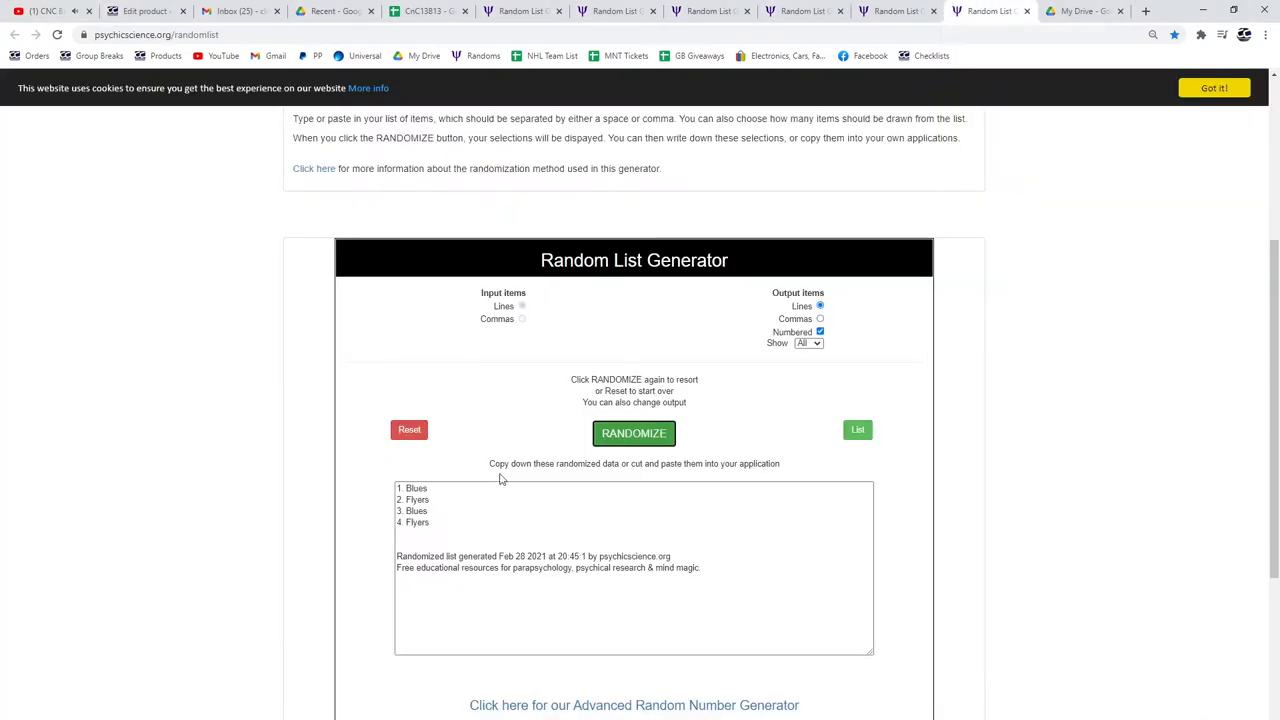
- Reshuffle the Blues/Flyers and Bruins/Devils team lists into new random orders
click(634, 432)
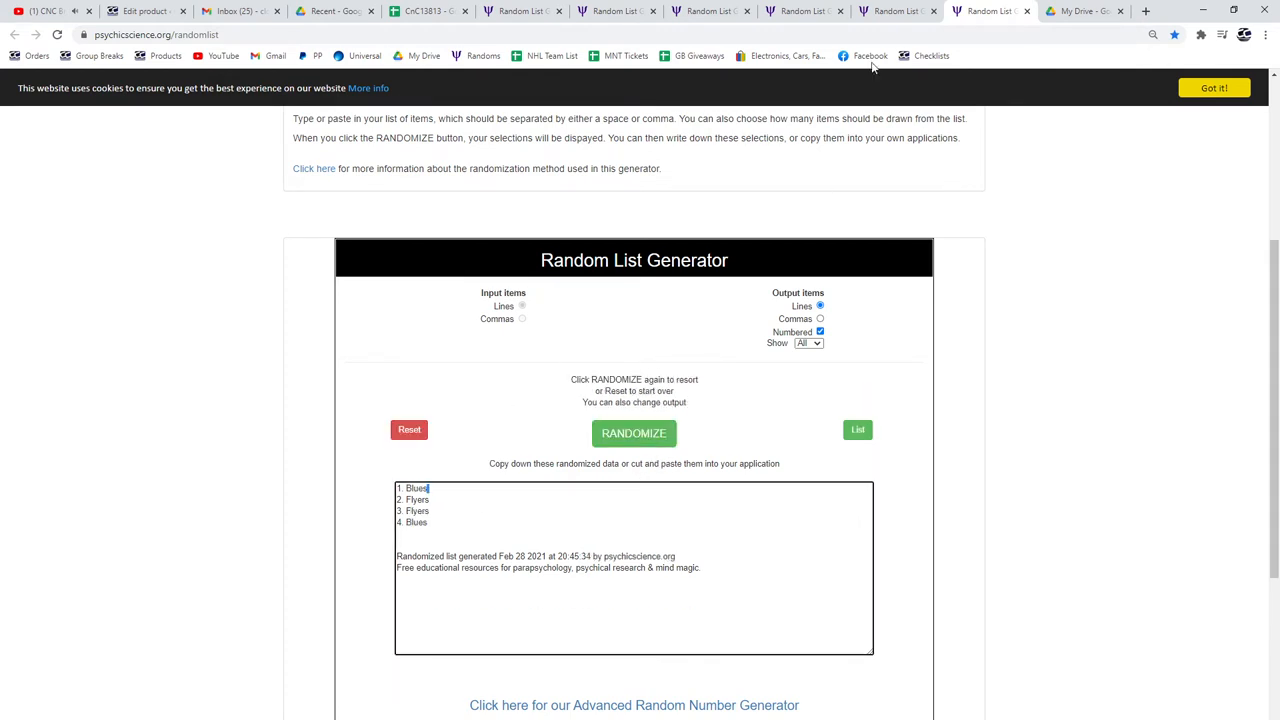
click(634, 432)
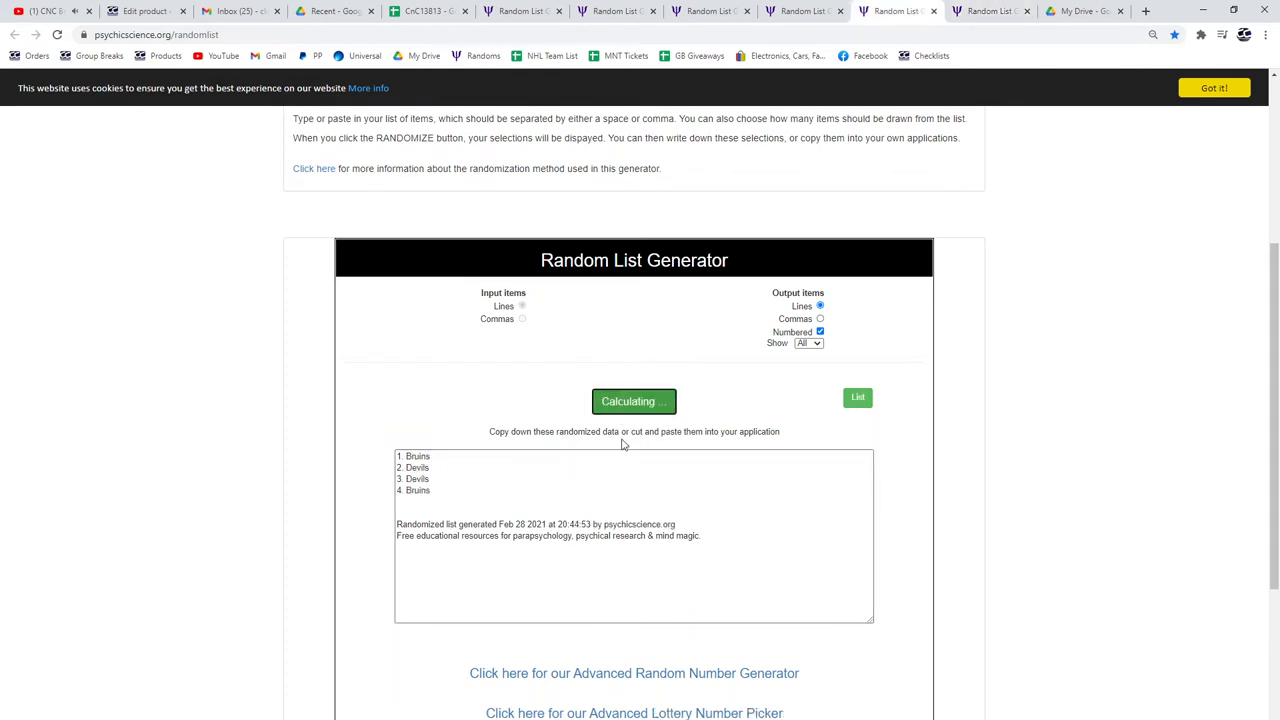
click(634, 400)
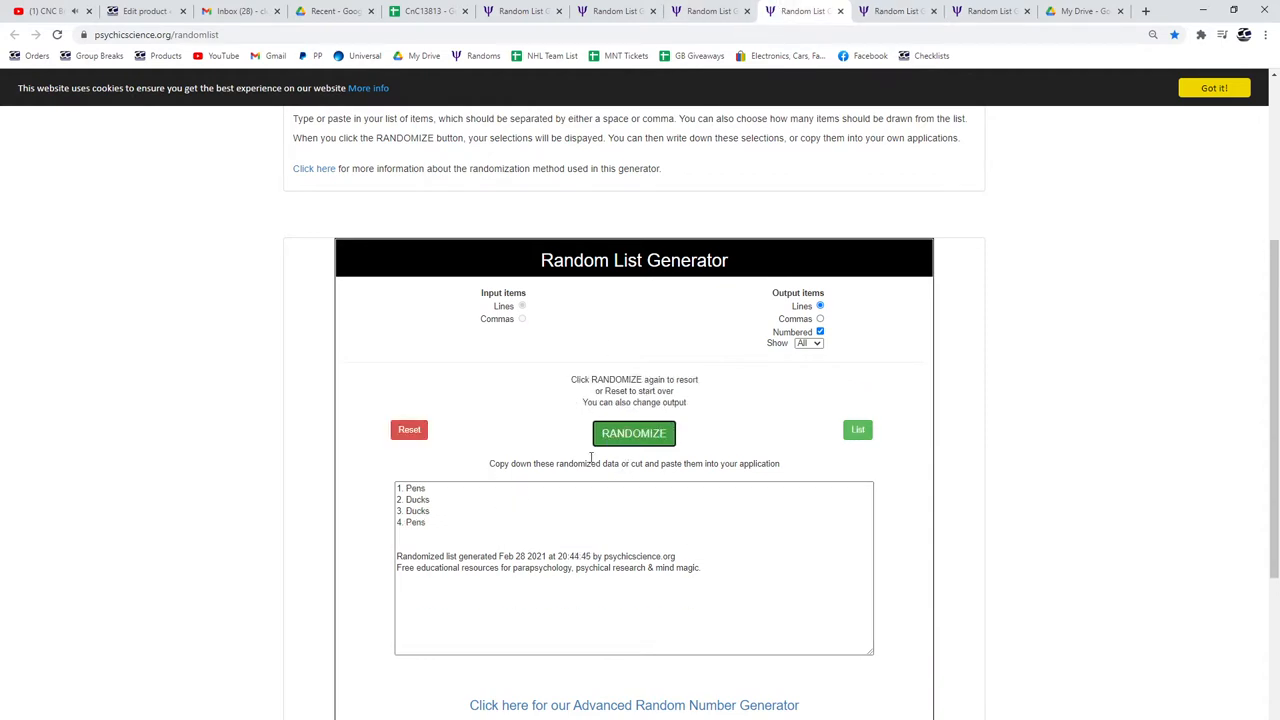
- Reshuffle the Pens/Ducks and Devils/Blues team lists into new random orders
click(632, 432)
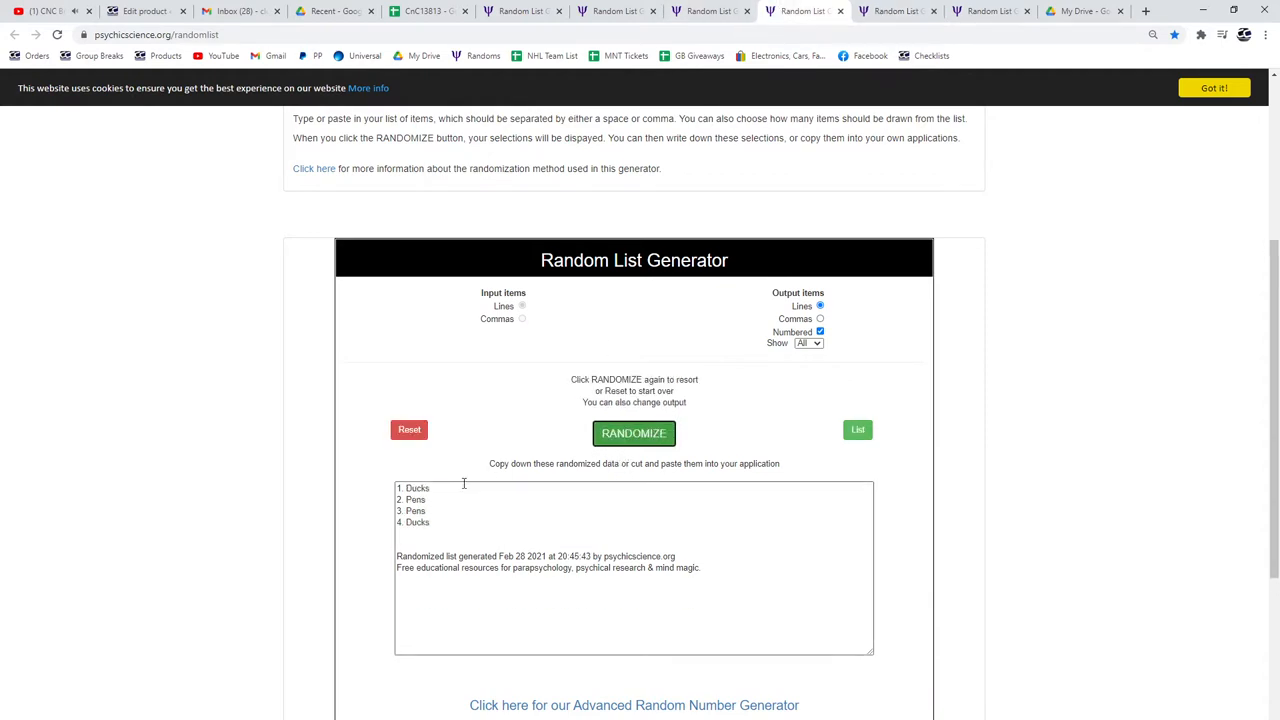
click(634, 432)
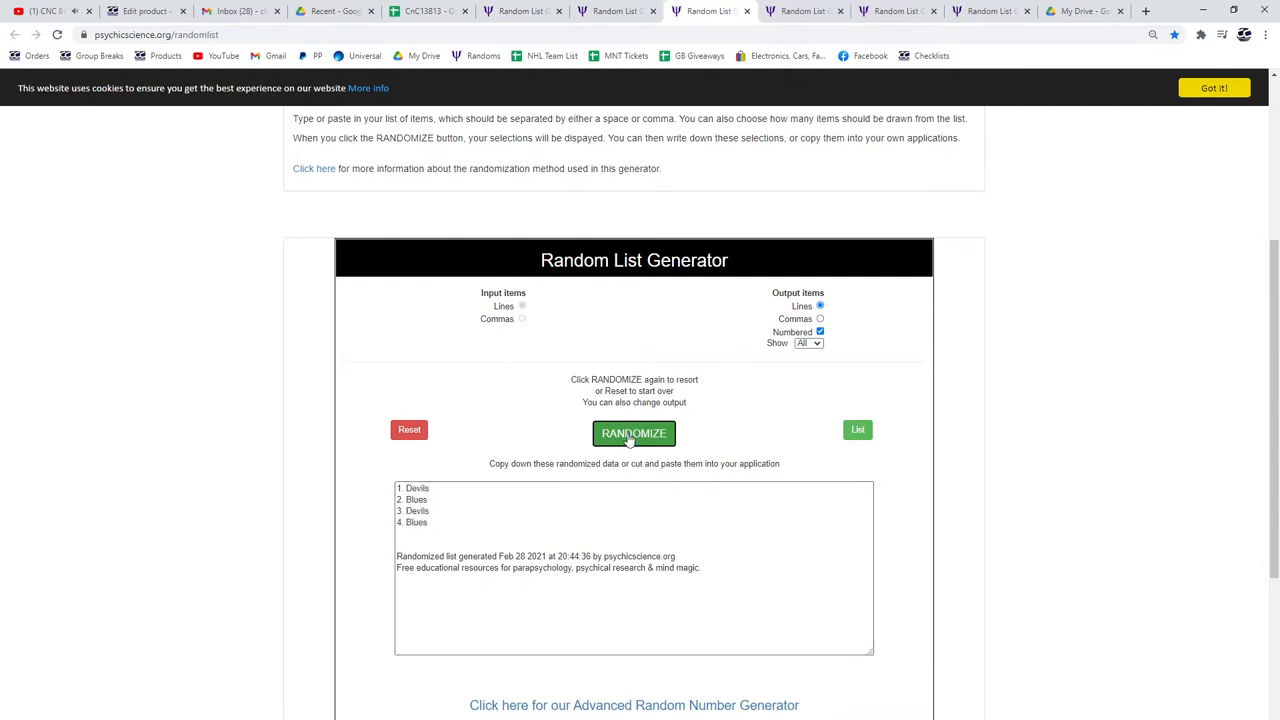
click(634, 432)
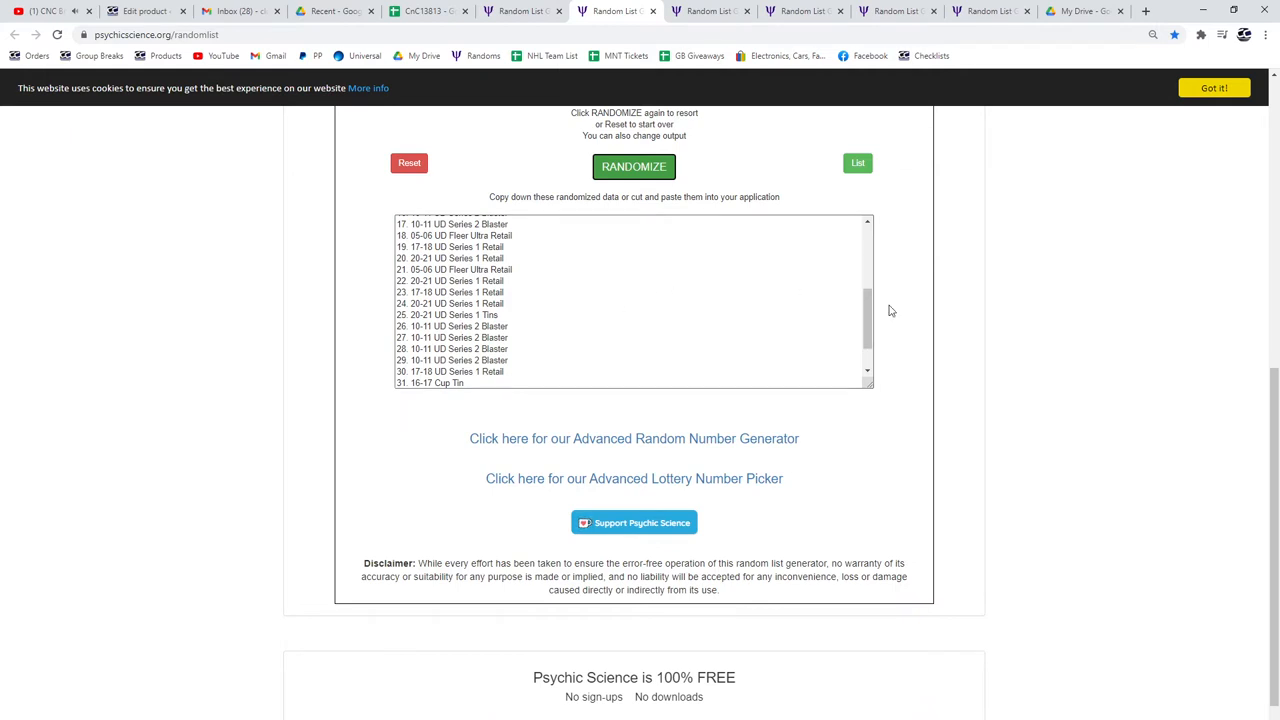
- Copy the randomized box list from 20-21 UD Series 1 Tins onward and switch to the CrC13813 break sheet
click(632, 166)
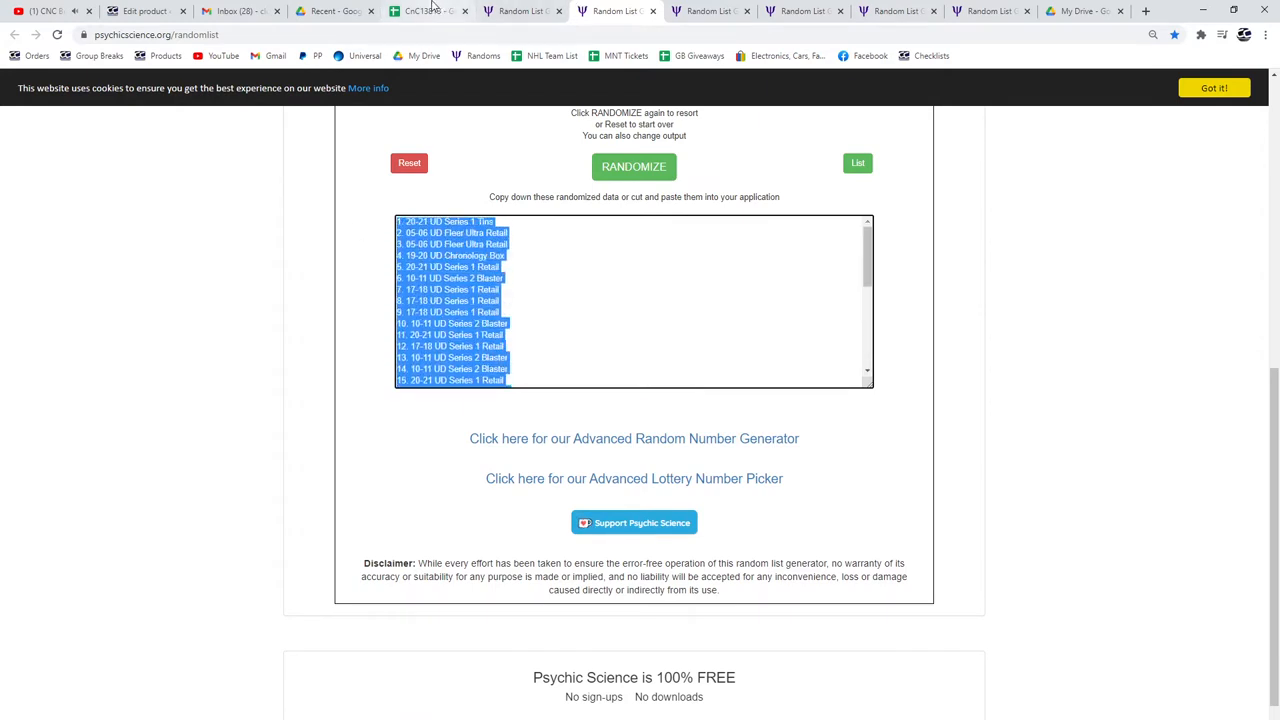
click(428, 12)
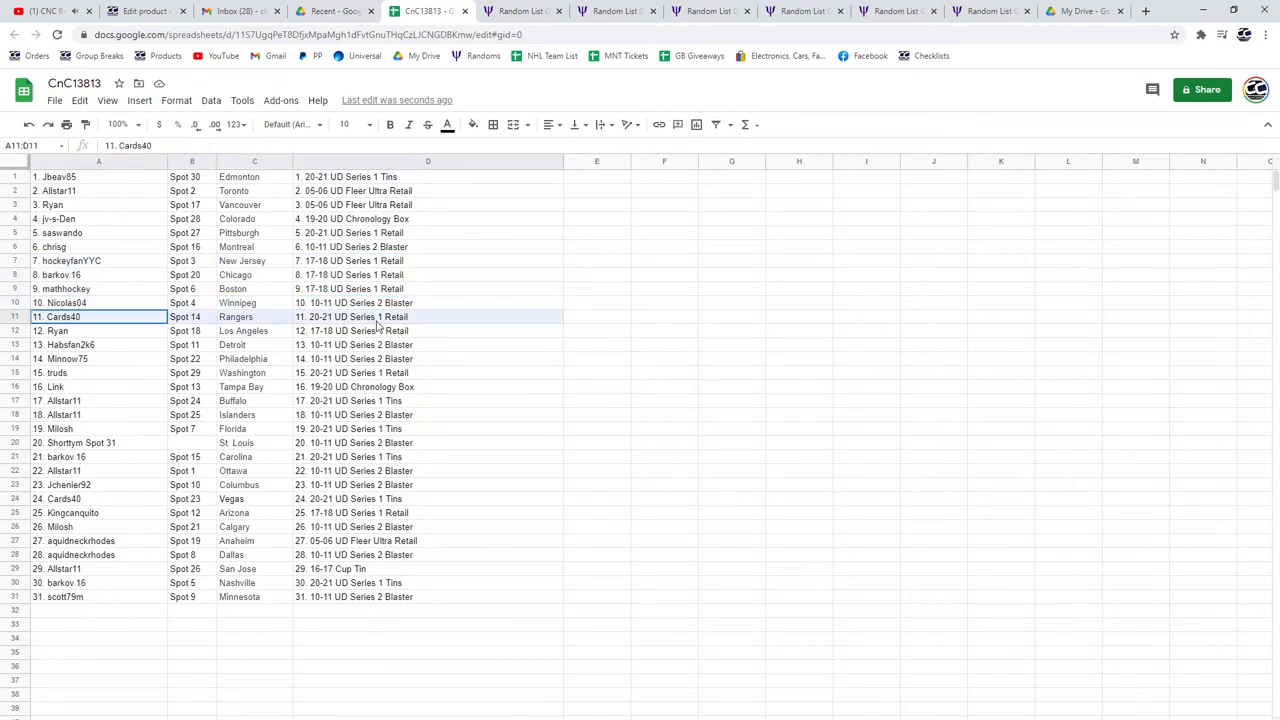
- Paste the box list into column D and verify the assignments on rows 11, 17, 19 and 20
click(98, 332)
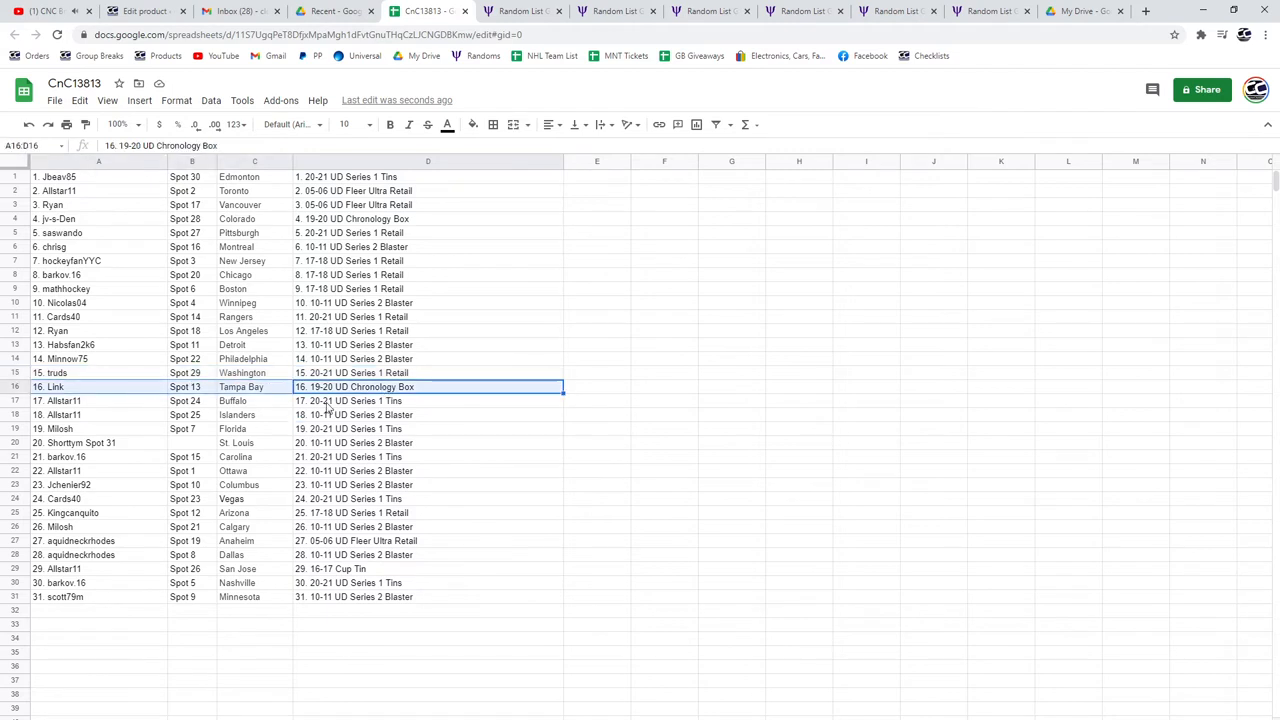
click(428, 400)
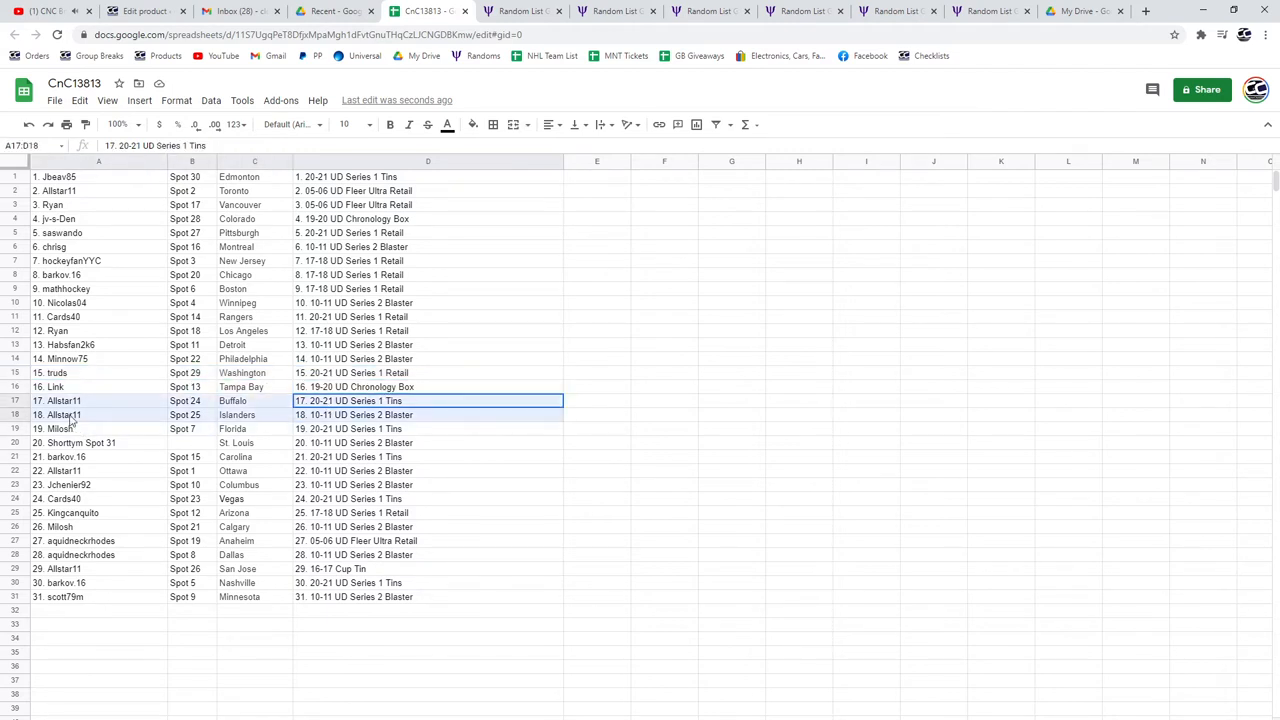
click(98, 428)
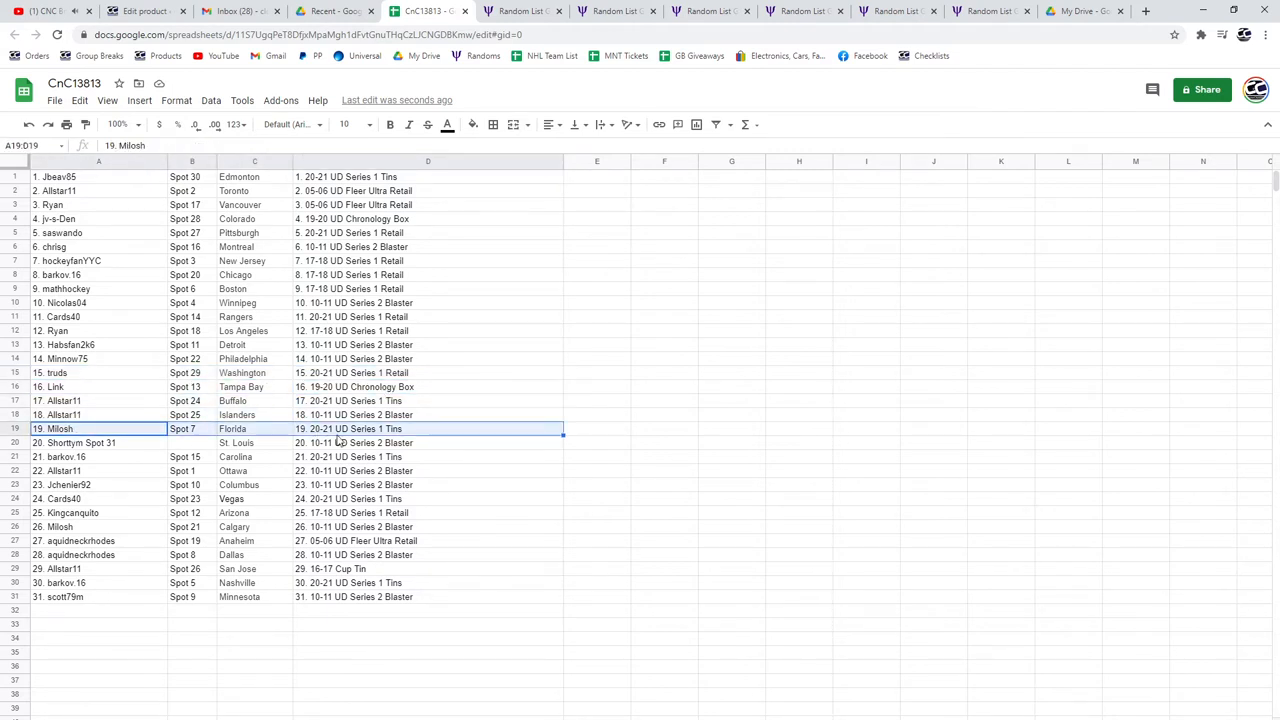
click(428, 442)
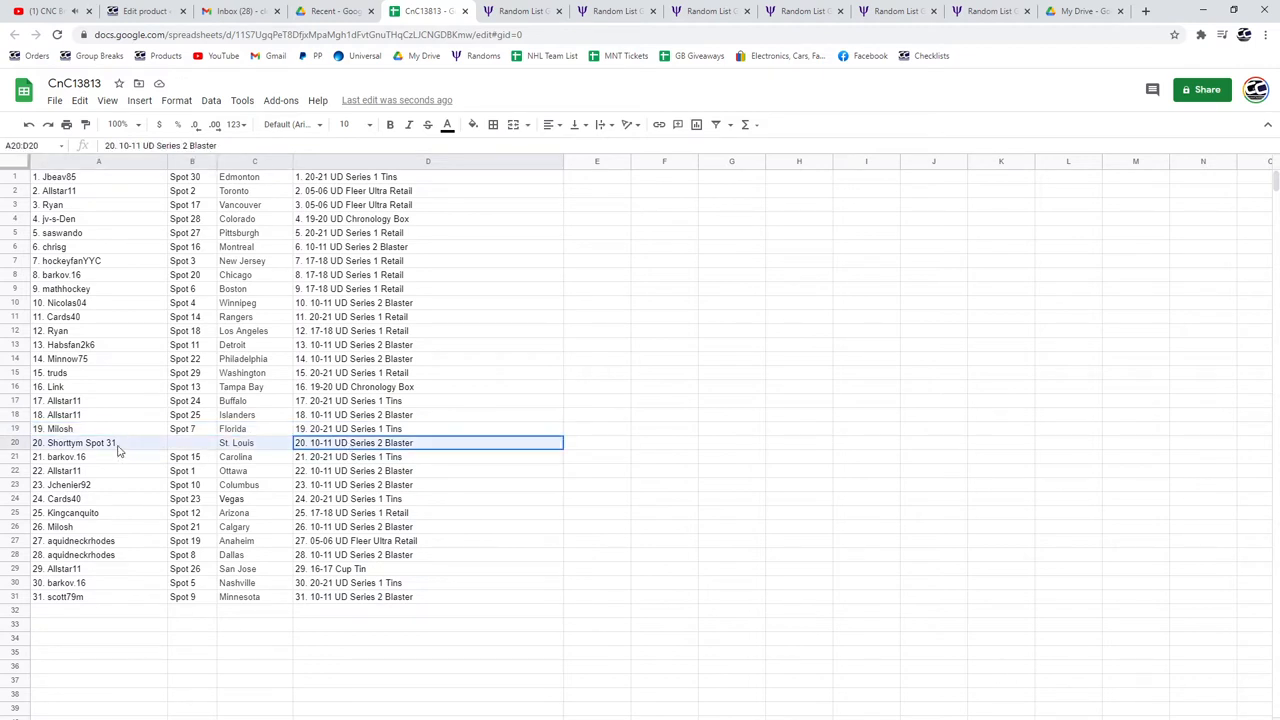
click(98, 456)
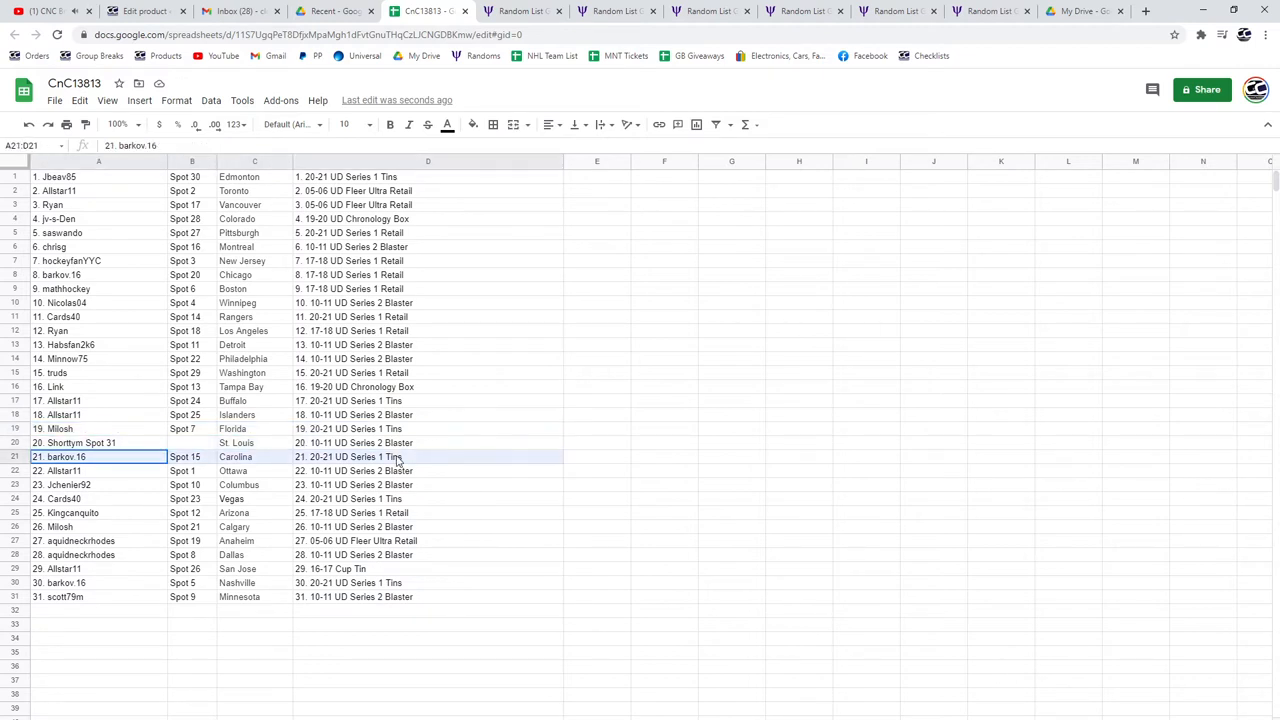
click(428, 470)
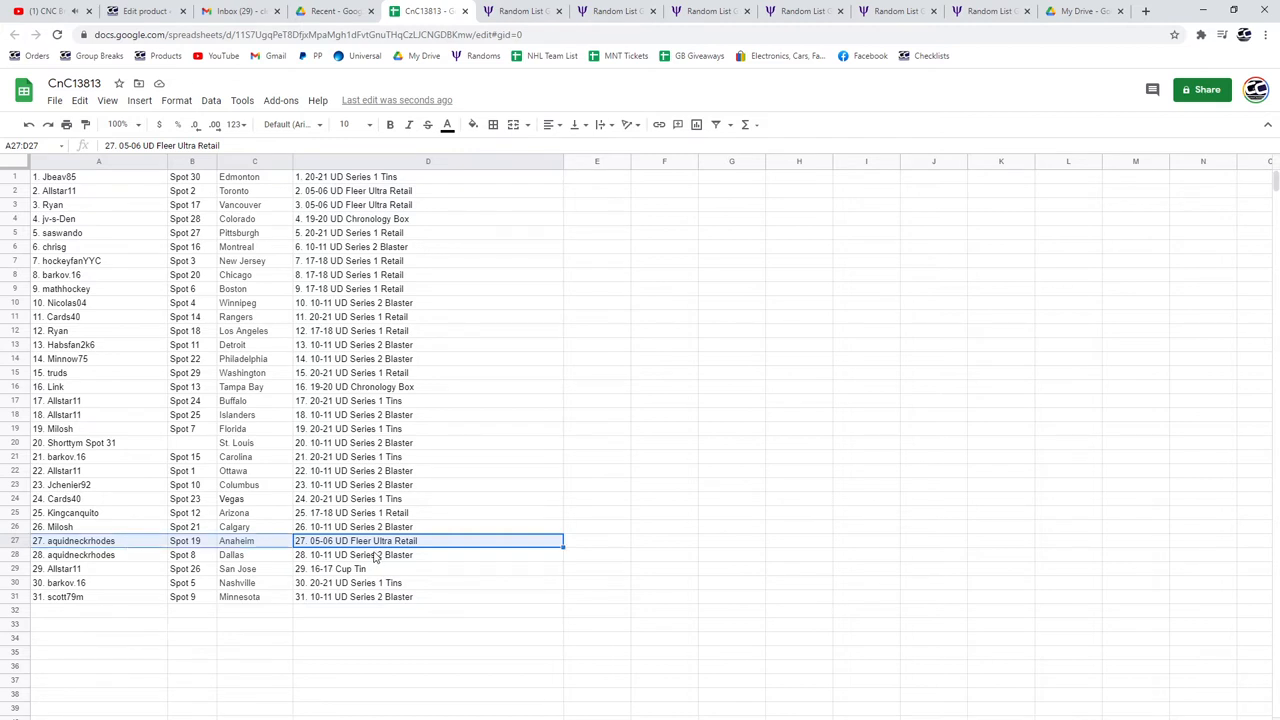
click(428, 556)
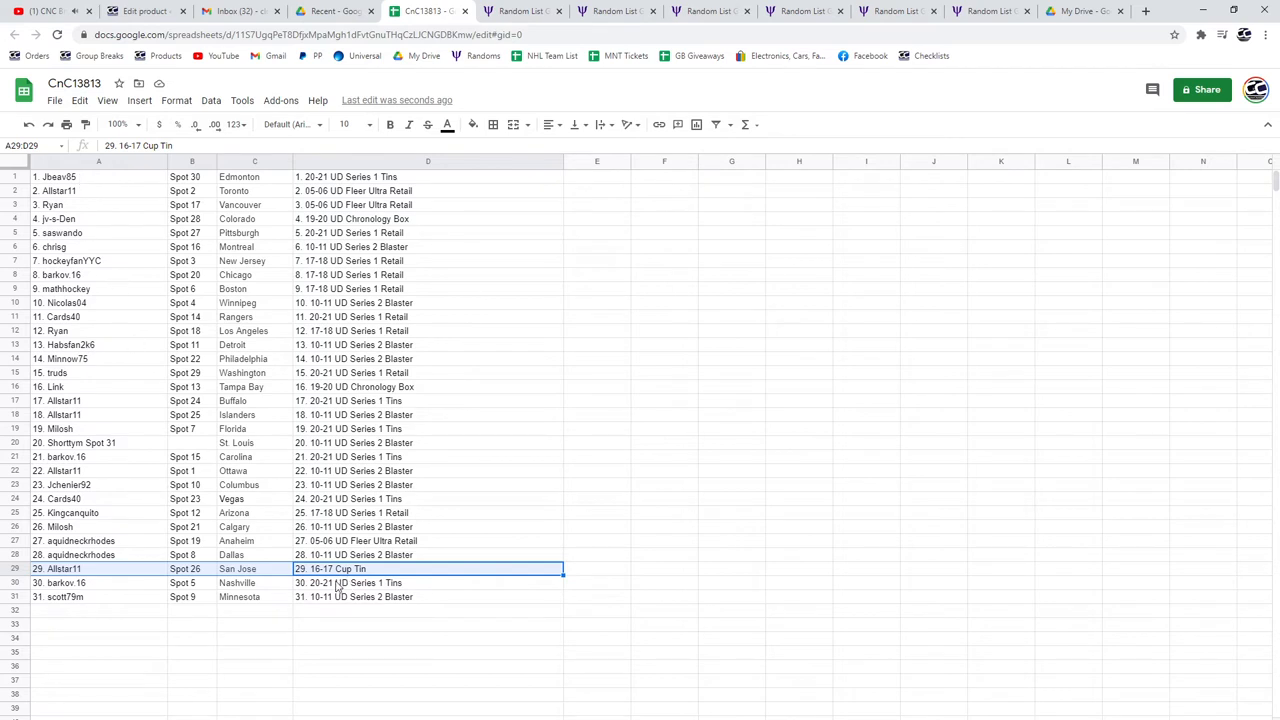
click(98, 596)
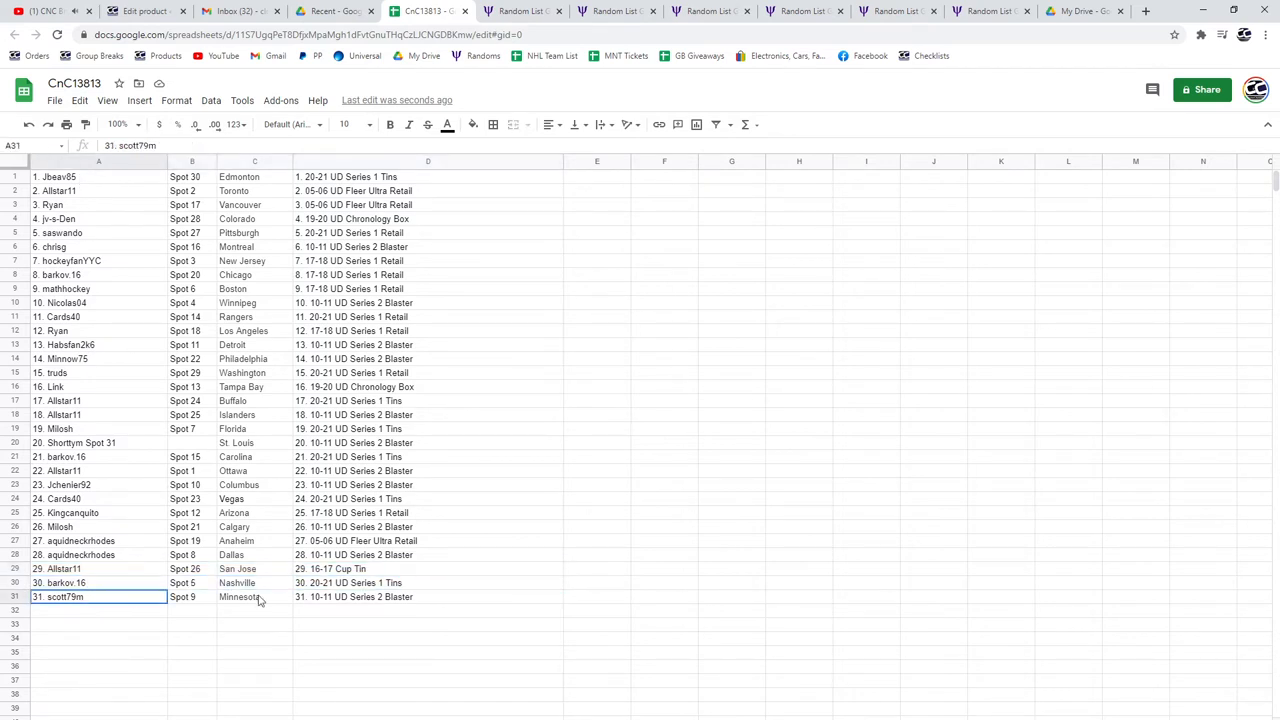